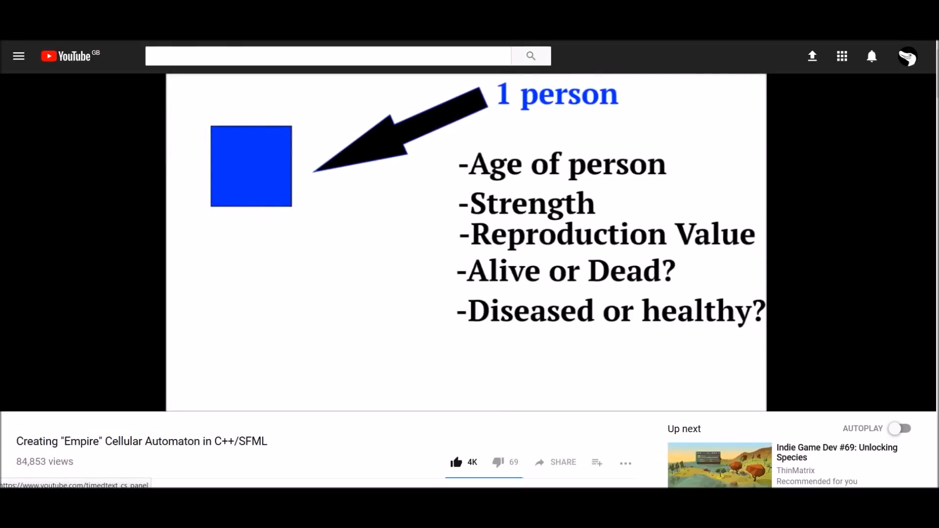
- Scroll through the Empire video's comments suggesting boats and alliances
scroll("down", 3)
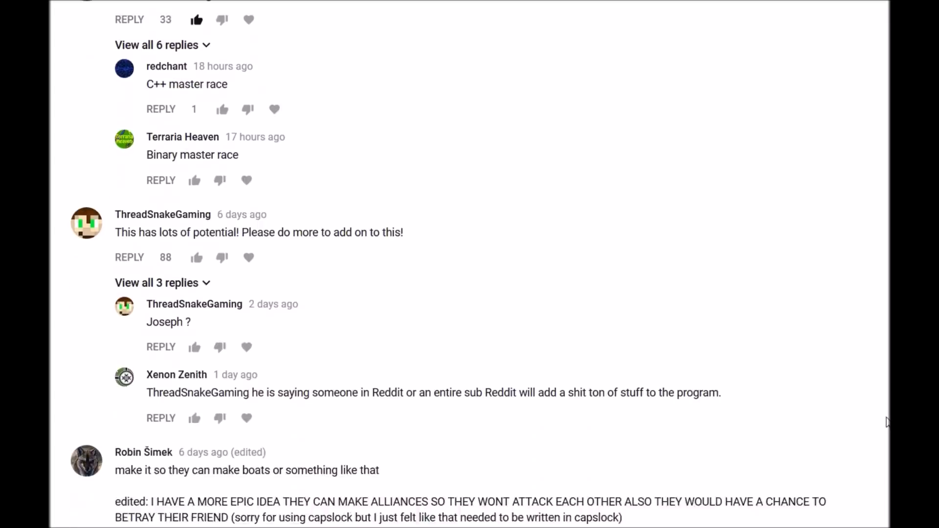
scroll("down", 3)
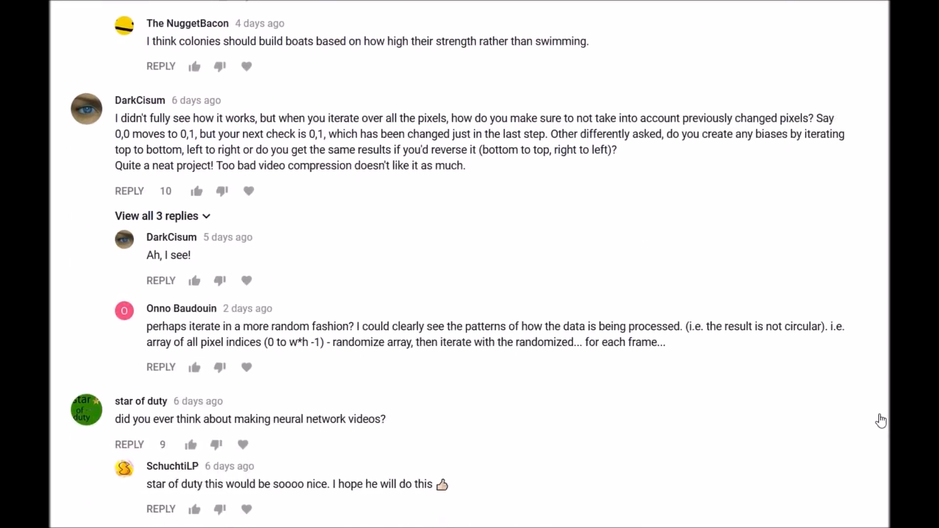
scroll("up", 3)
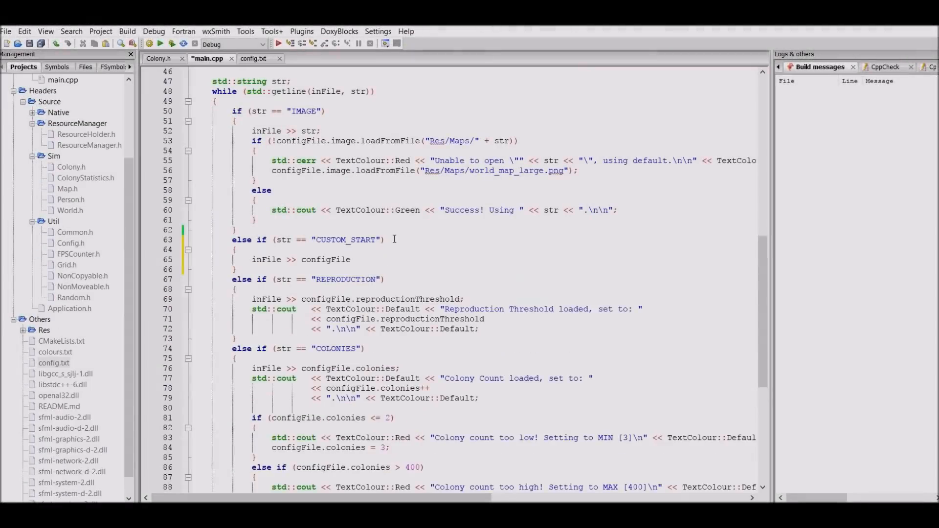
- Write the RandomColonyCreator header and the struct inside CustomColonyCreator
left_click(289, 43)
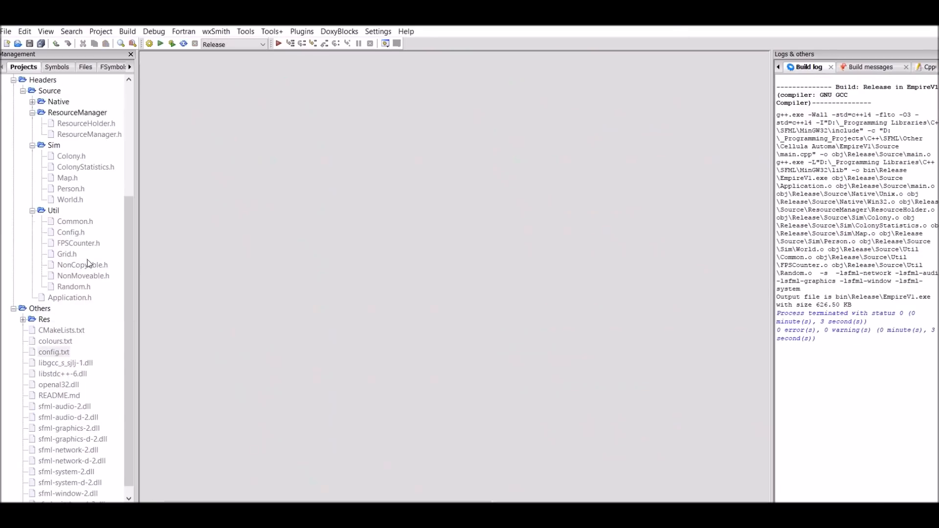
left_click(6, 32)
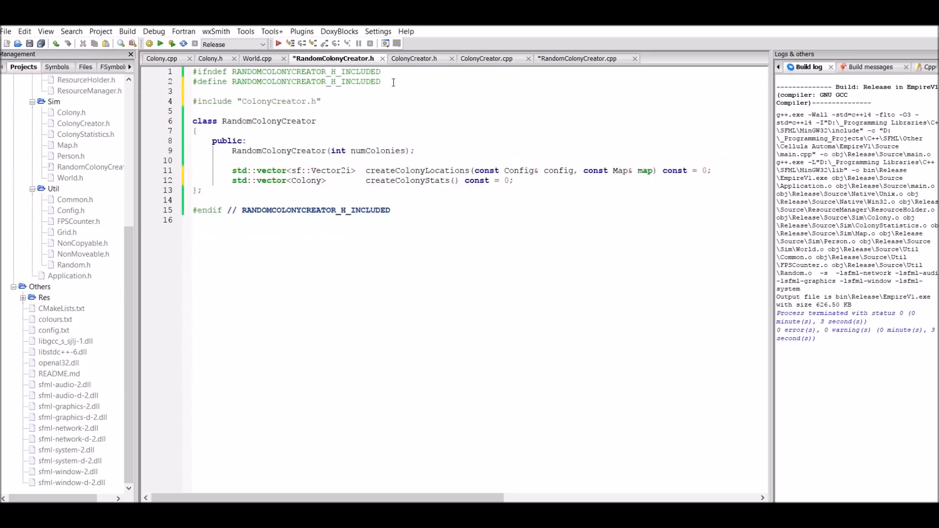
left_click(259, 58)
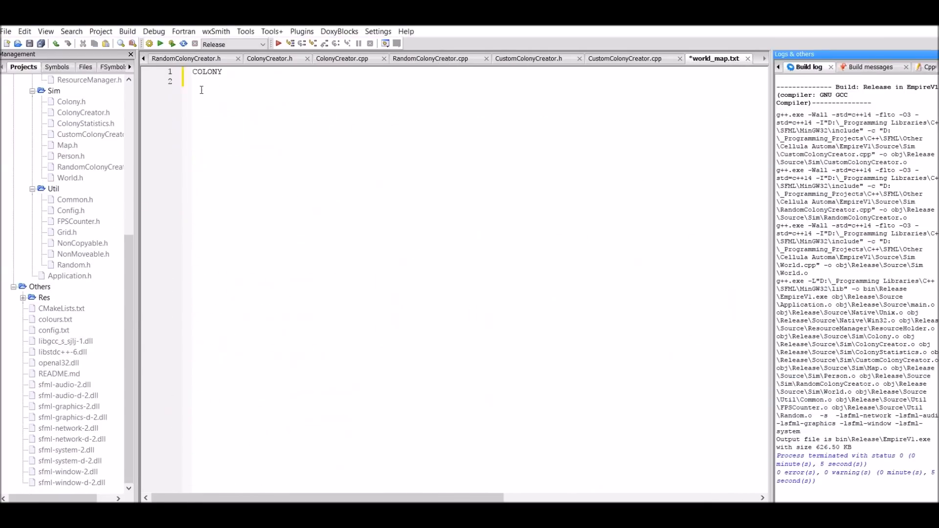
left_click(624, 58)
type("struct co")
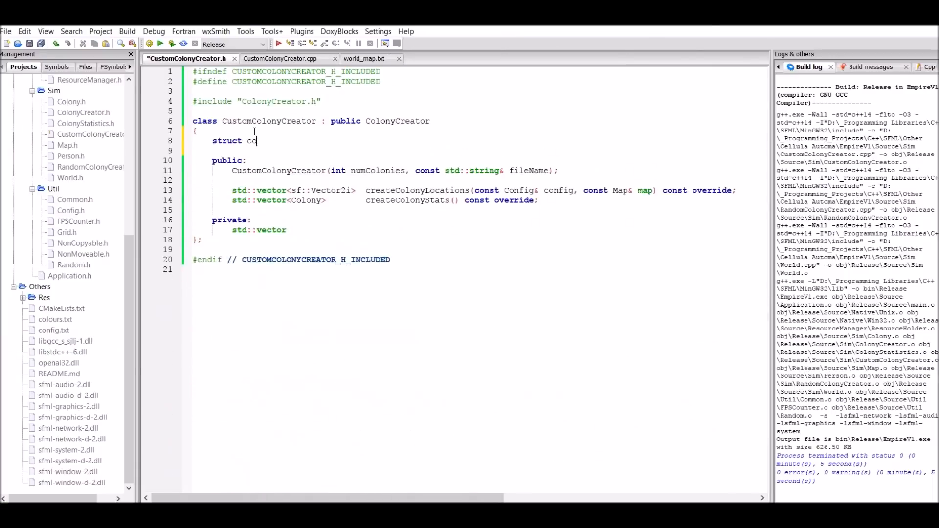
left_click(280, 58)
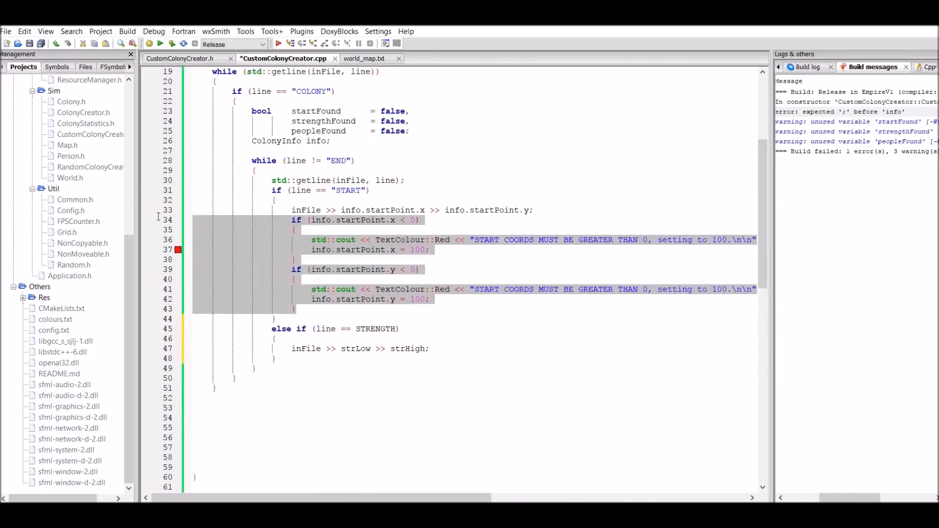
scroll("down", 3)
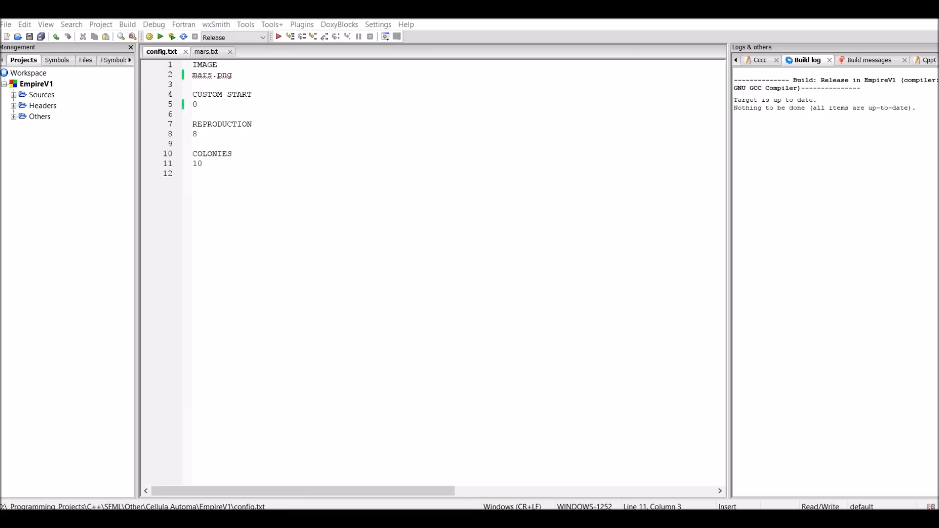
- Change CUSTOM_START from 0 to 1 in config.txt and open mars.txt
double_click(212, 75)
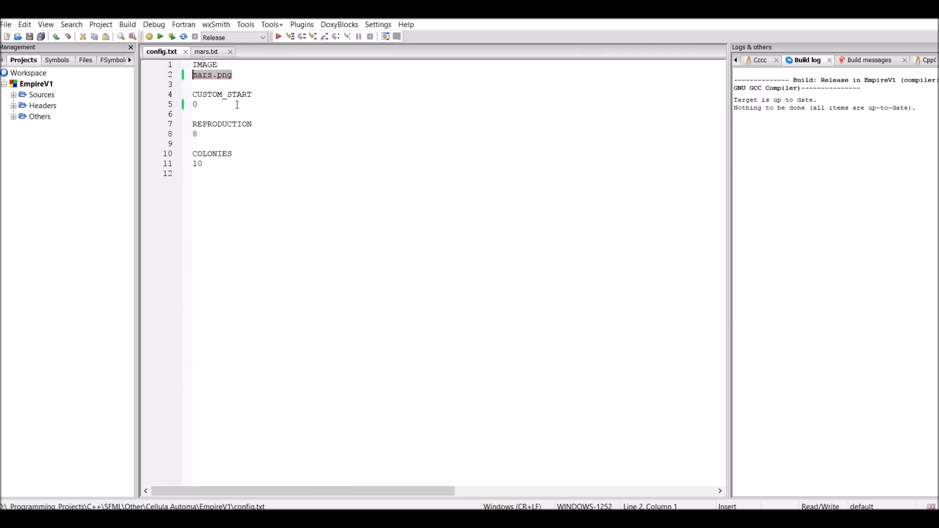
left_click(217, 105)
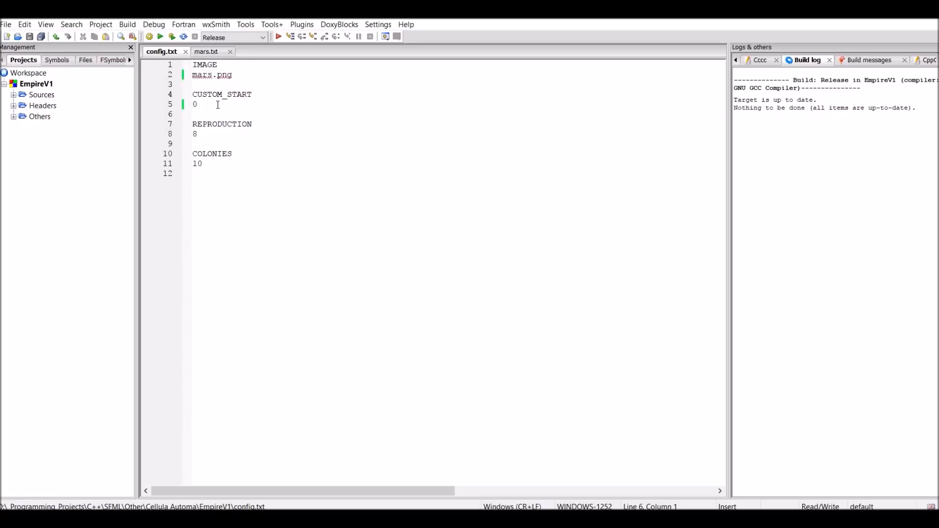
left_click(198, 105)
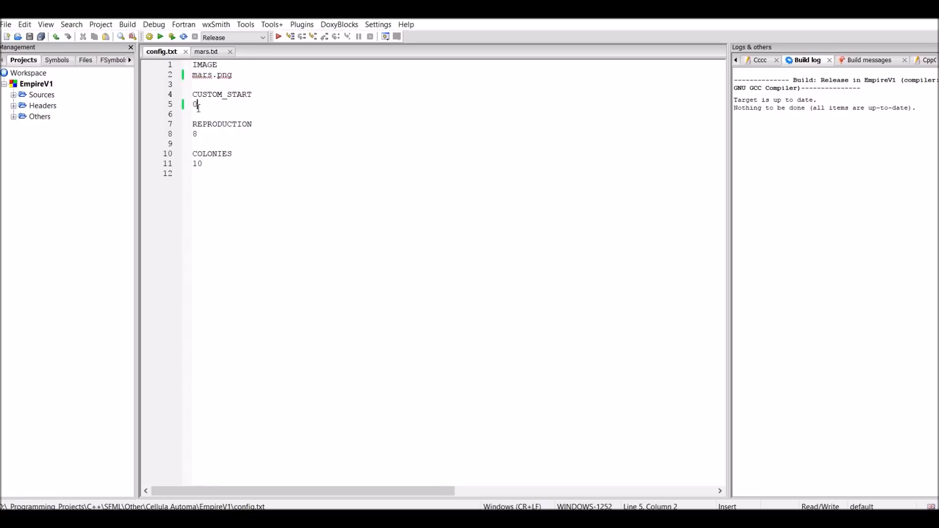
left_click(160, 37)
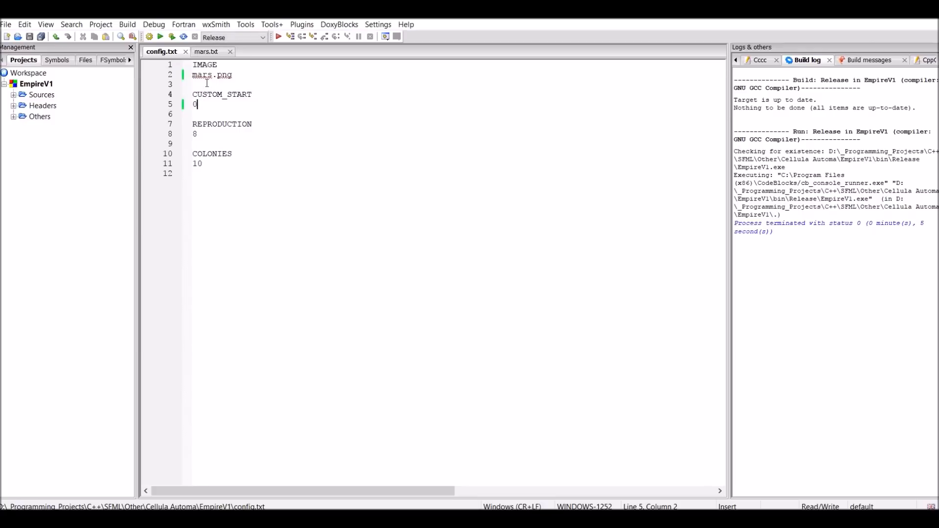
type("1")
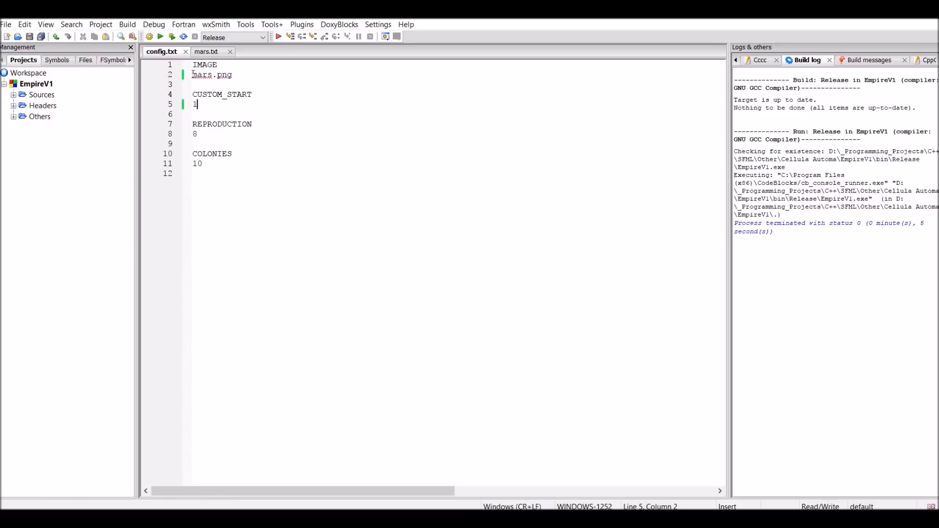
double_click(212, 74)
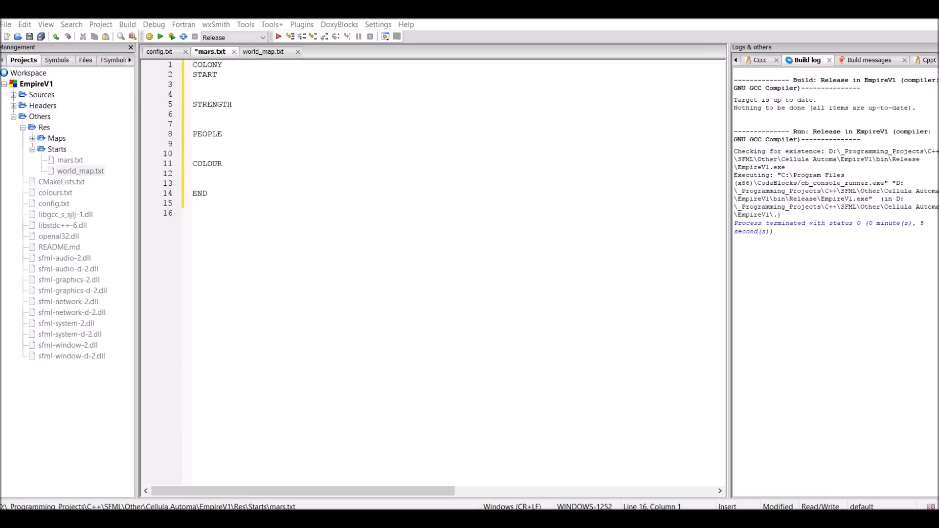
left_click(193, 85)
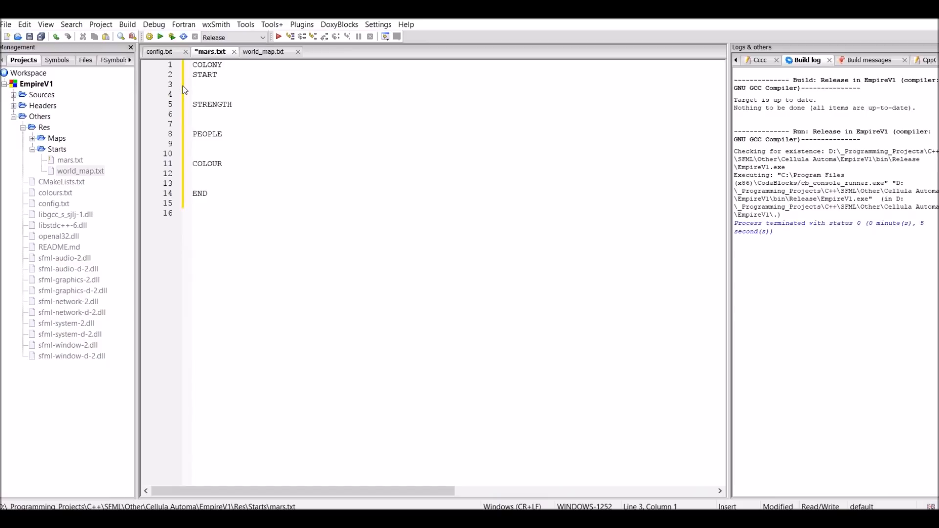
- Enter the first colony's START coordinates (255 162) in mars.txt
type("245")
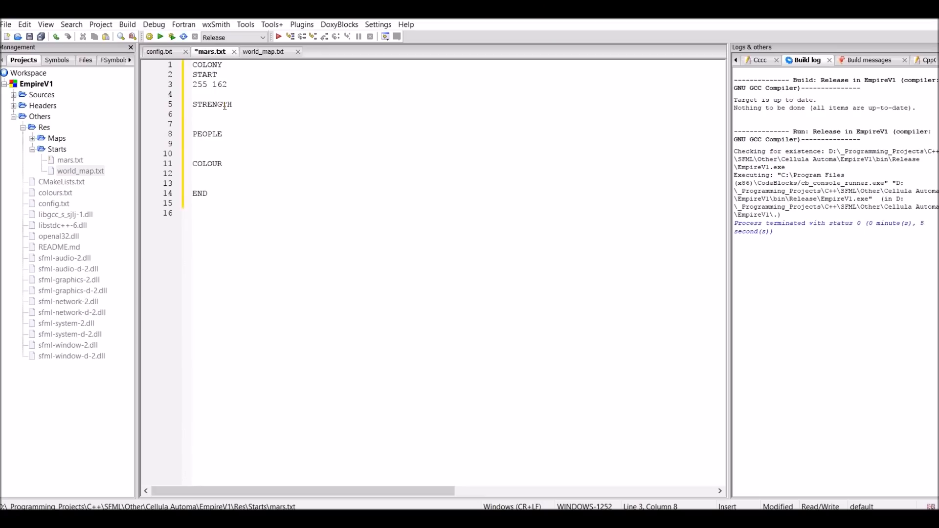
type("500")
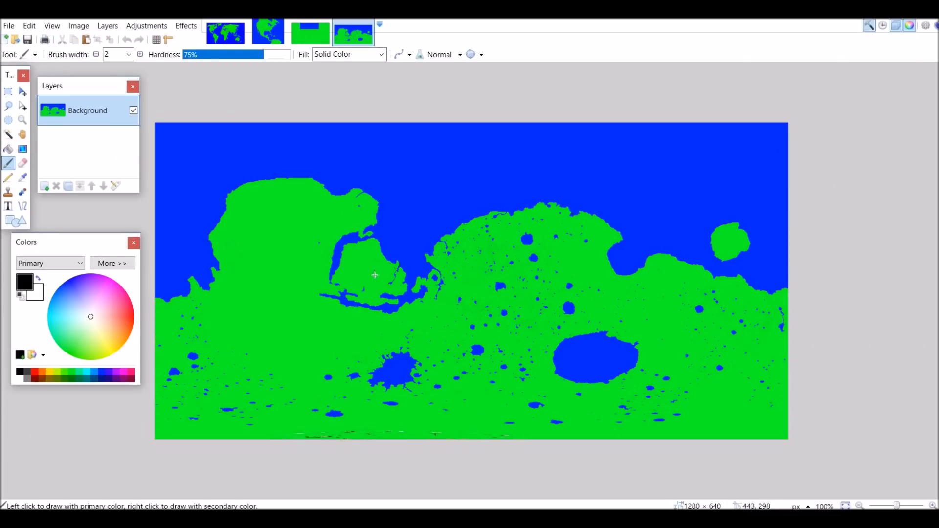
mouse_move(371, 268)
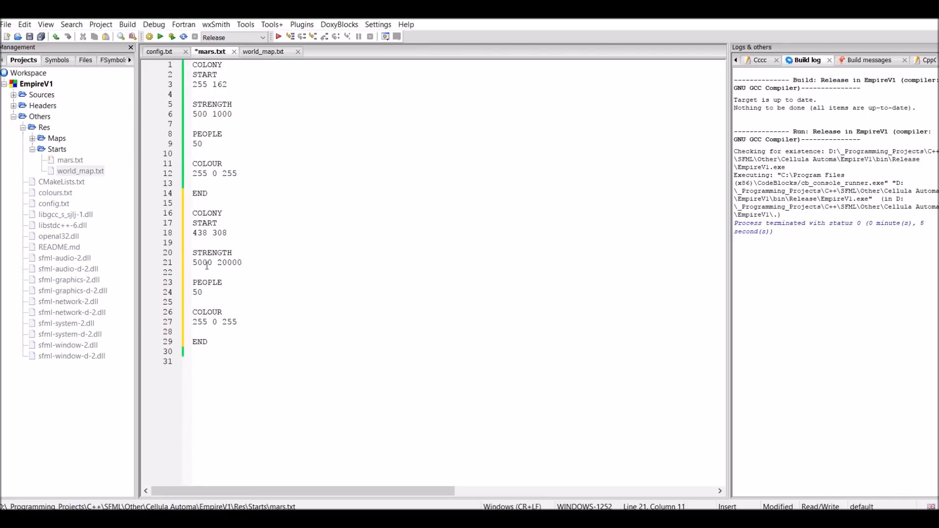
- Add an sf::Vector2<int8_t> swim member to Person.h
left_click(291, 36)
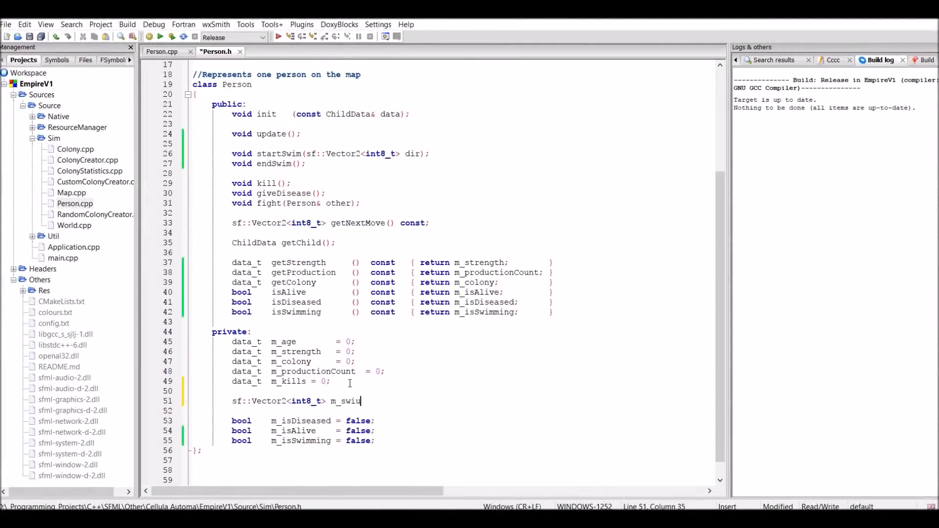
- Make people on water in World.cpp start swimming 90% of the time or die
left_click(162, 51)
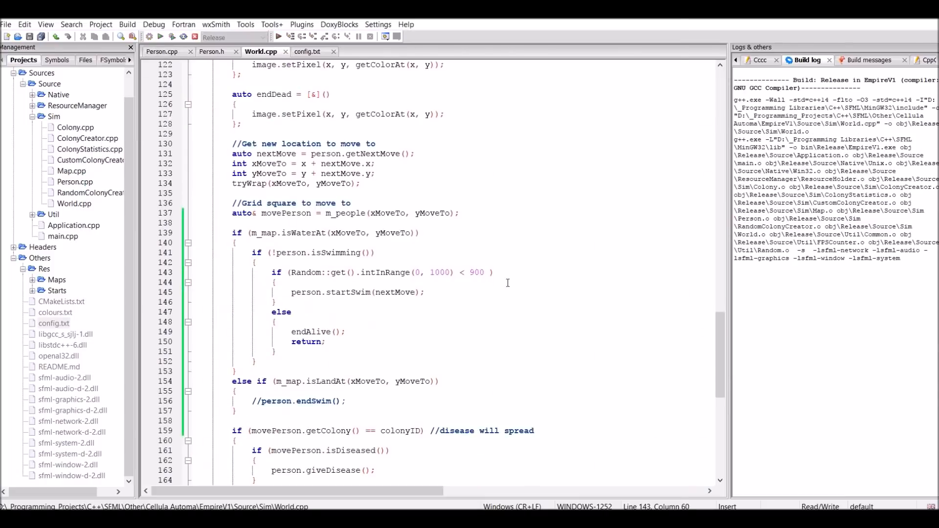
- Jump to the startSwim error and edit its parameter in Person.cpp
left_click(162, 50)
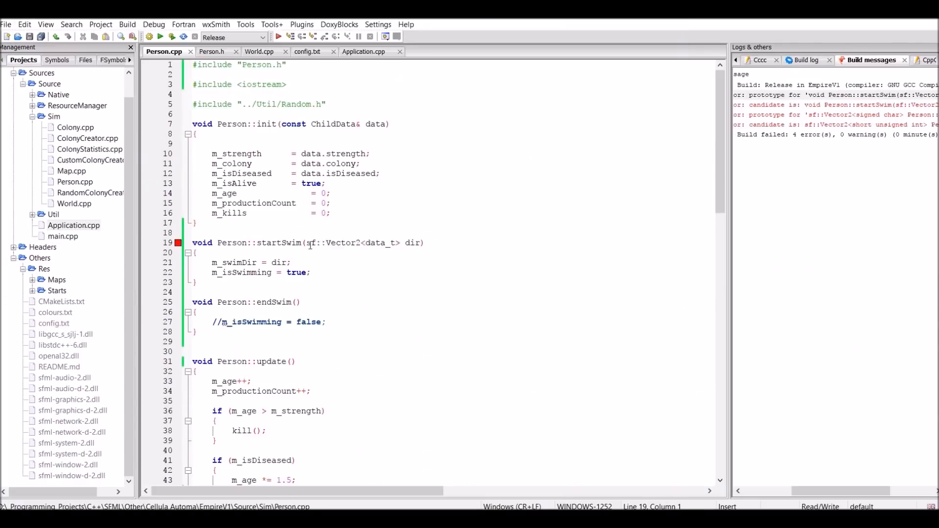
left_click(173, 37)
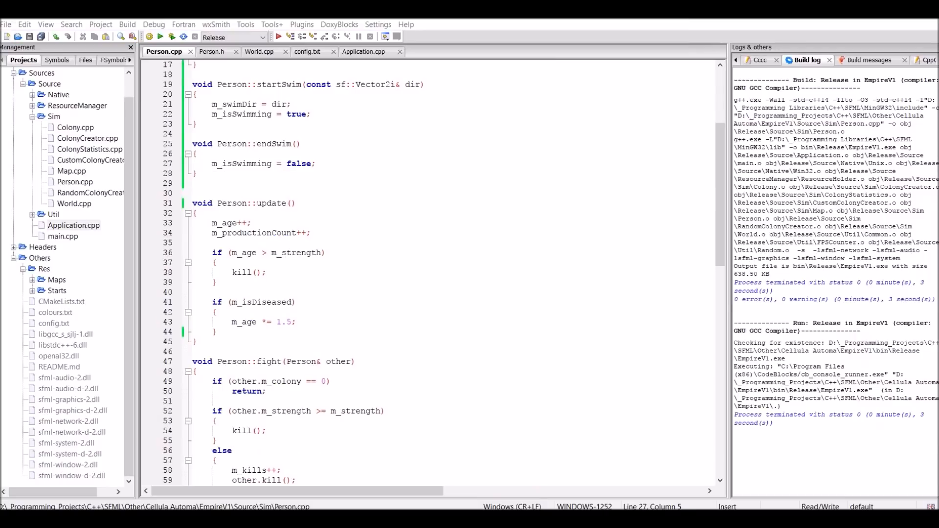
- Run the EmpireV1 world-map simulation and hide the colony statistics panel
left_click(160, 37)
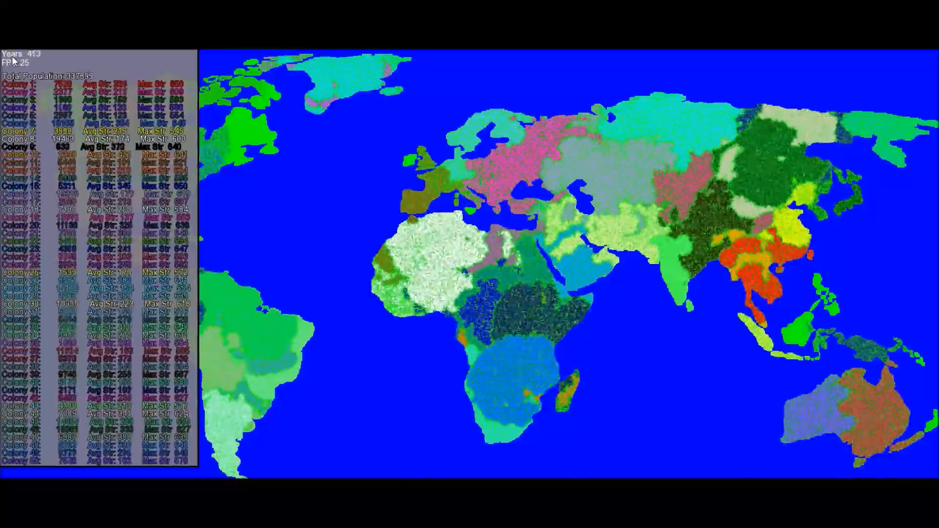
left_click(10, 59)
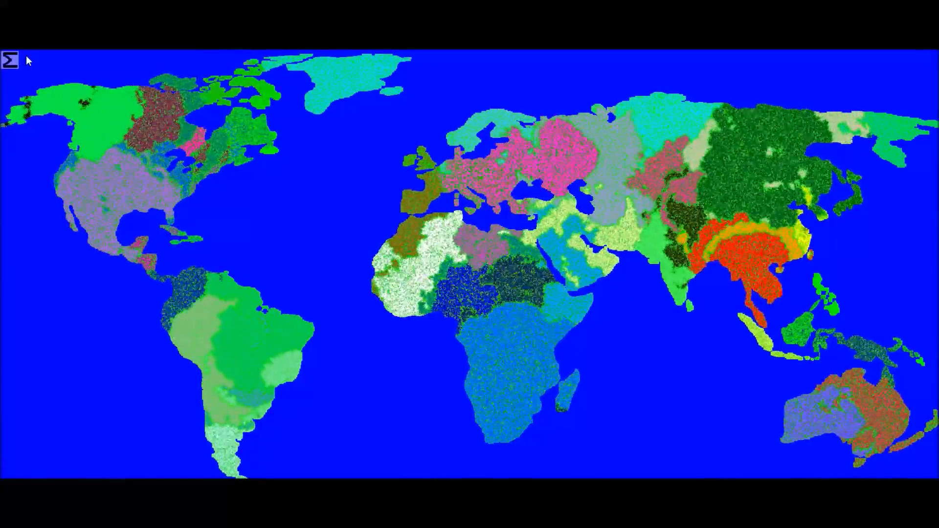